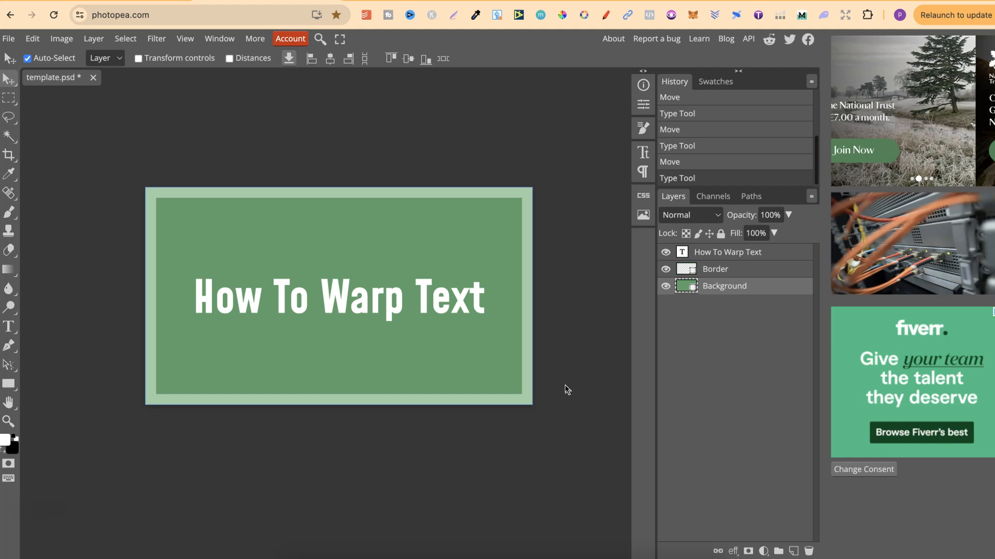
pyautogui.moveTo(421, 298)
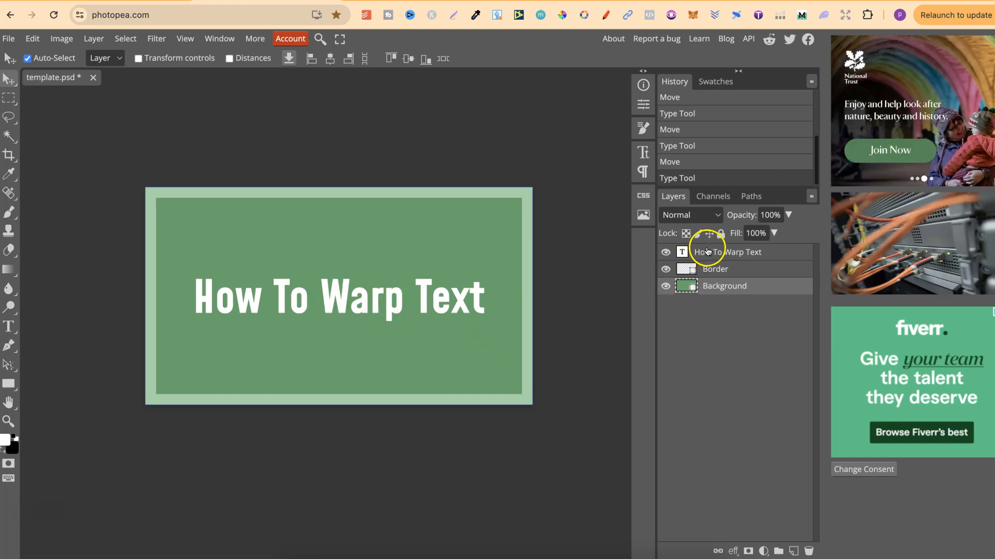
# Select the 'How To Warp Text' layer in the Layers panel
pyautogui.click(726, 252)
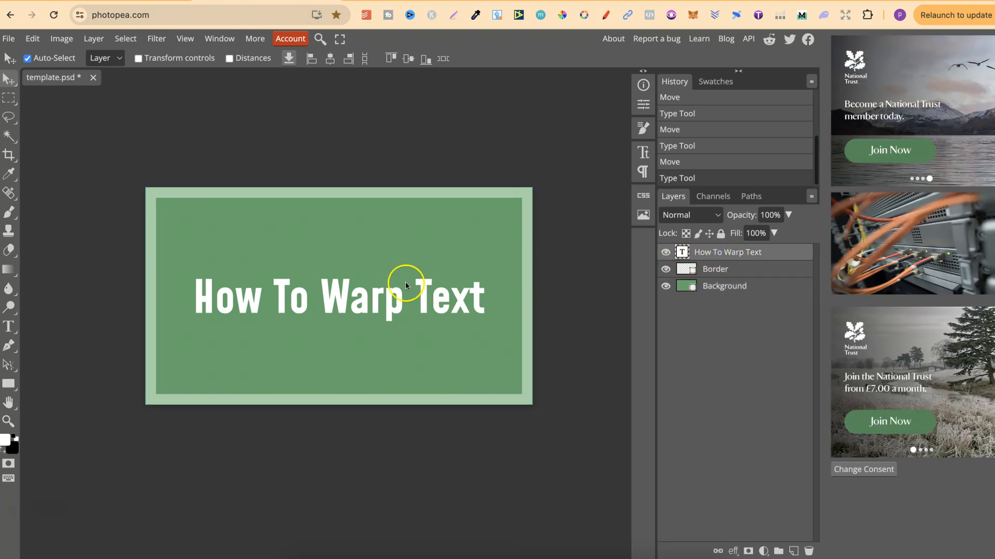
pyautogui.moveTo(384, 298)
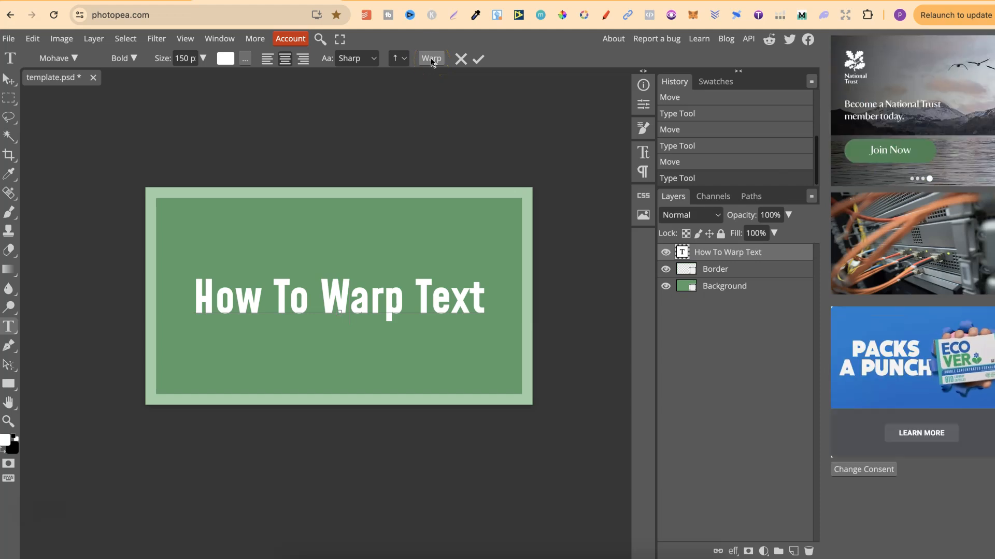
# Open the Warp dialog for the 'How To Warp Text' title
pyautogui.click(430, 59)
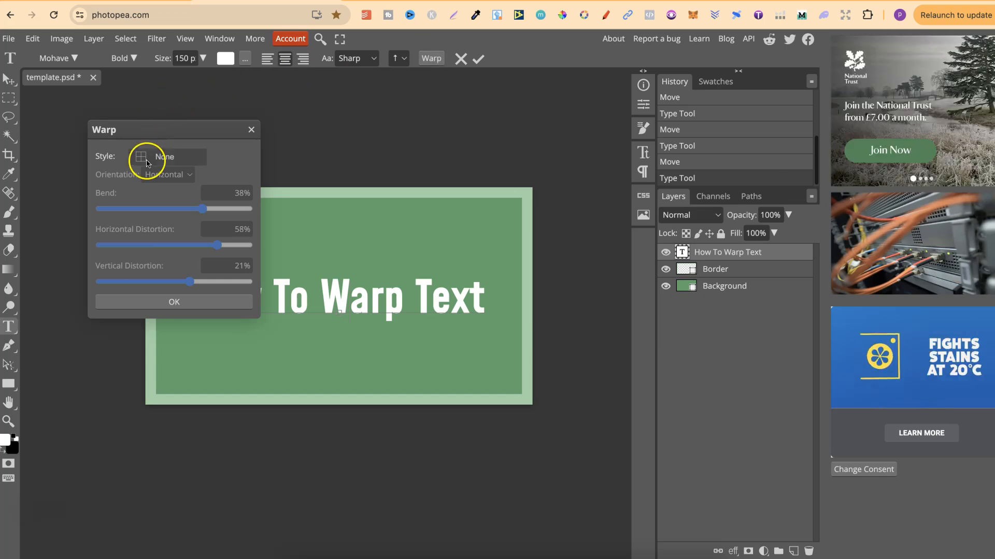
pyautogui.moveTo(170, 162)
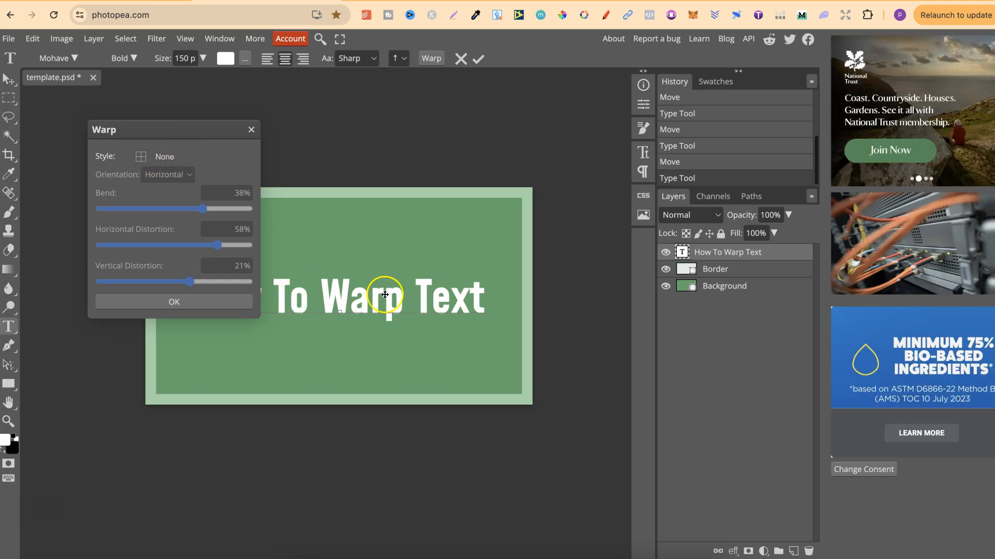
# Preview the Flag and Arch warp styles on the title from the Style list
pyautogui.click(167, 156)
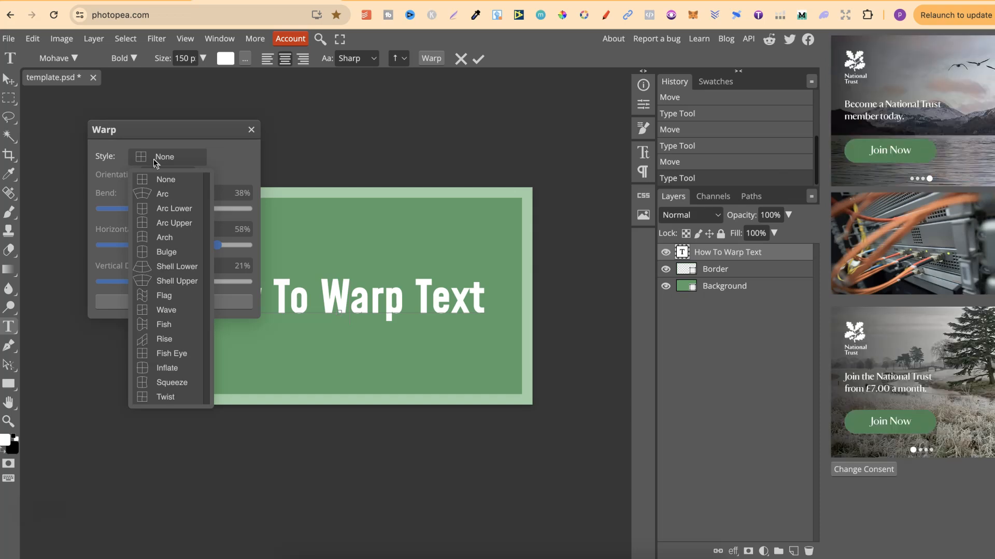
pyautogui.moveTo(164, 296)
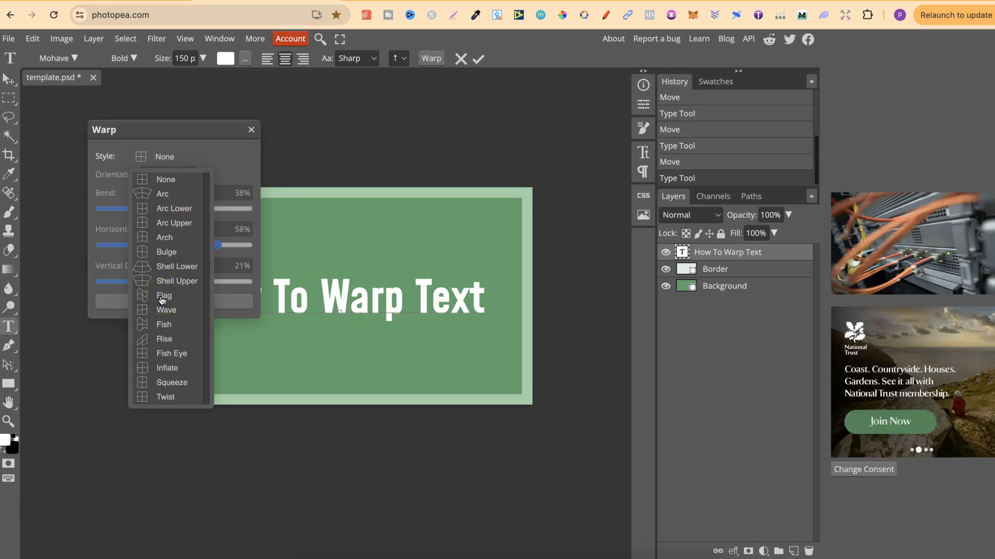
pyautogui.click(165, 296)
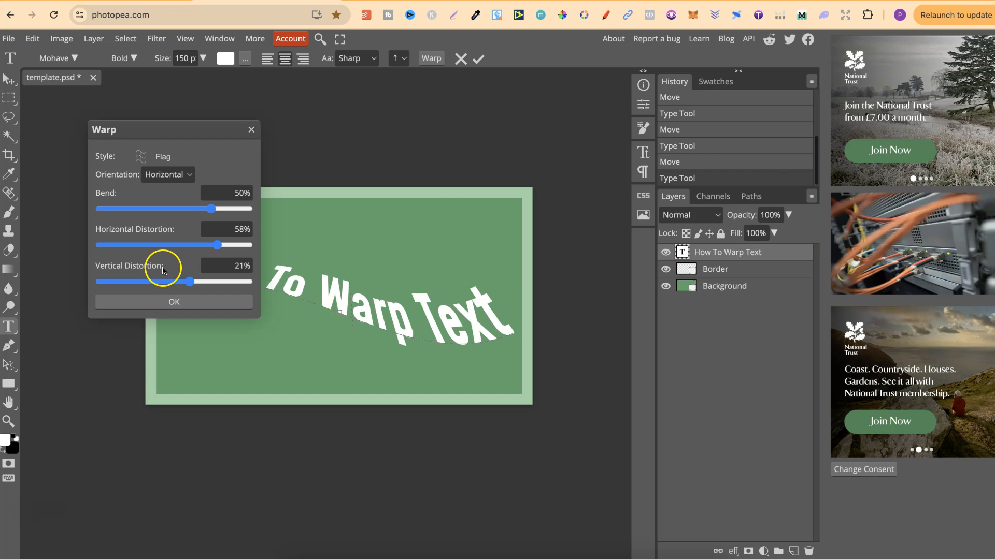
pyautogui.click(162, 155)
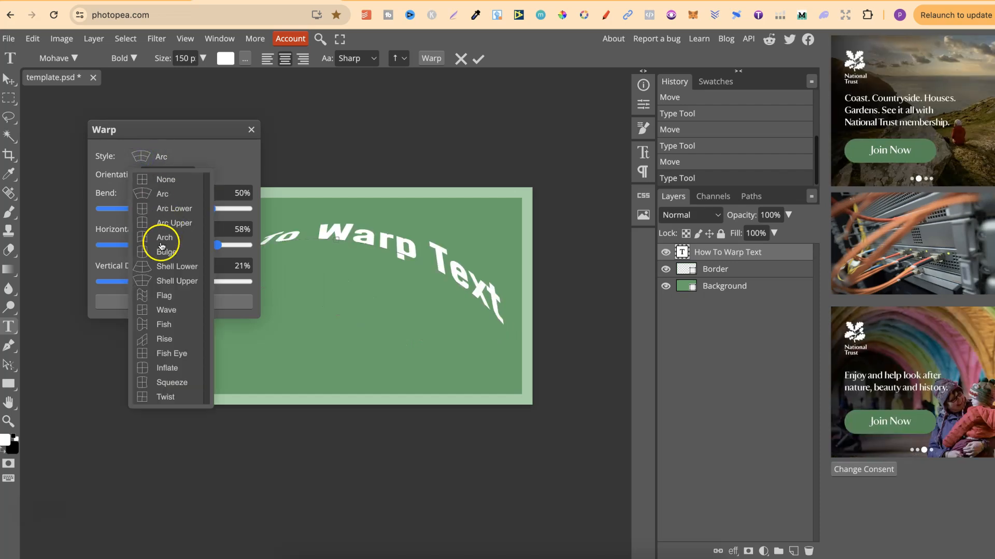
pyautogui.click(164, 237)
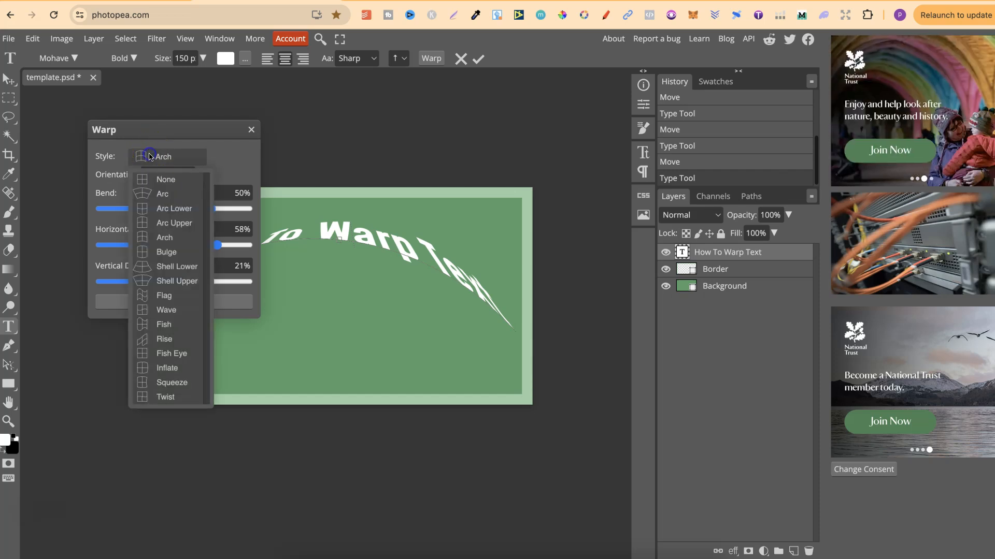
pyautogui.click(164, 296)
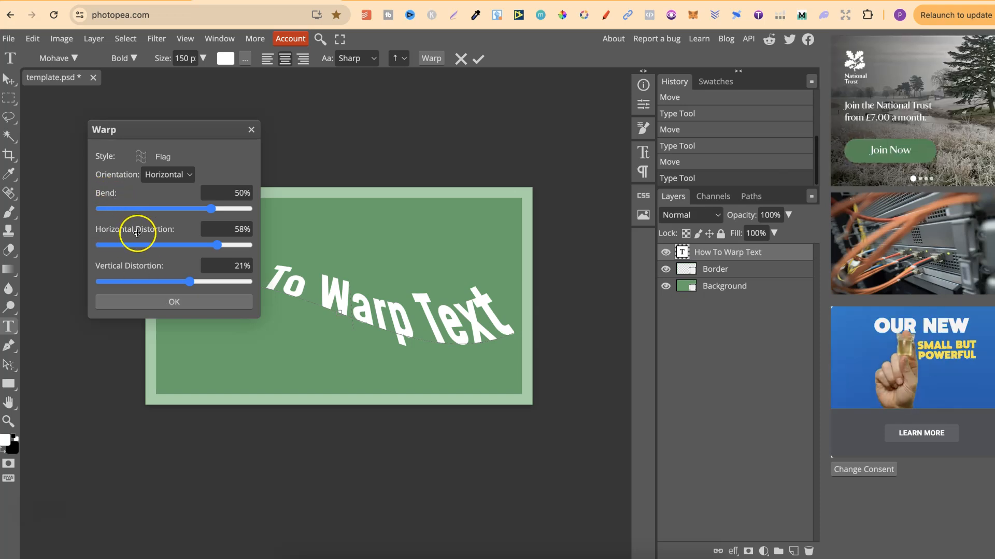
pyautogui.moveTo(178, 273)
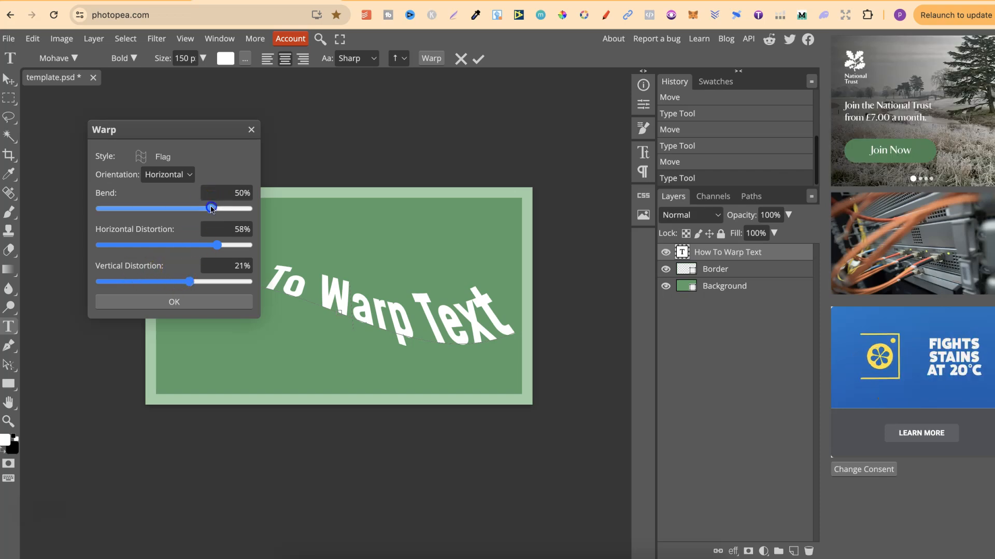
# Set the Flag warp to 26% bend and 27% horizontal distortion, then confirm
pyautogui.moveTo(211, 208); pyautogui.dragTo(184, 208)
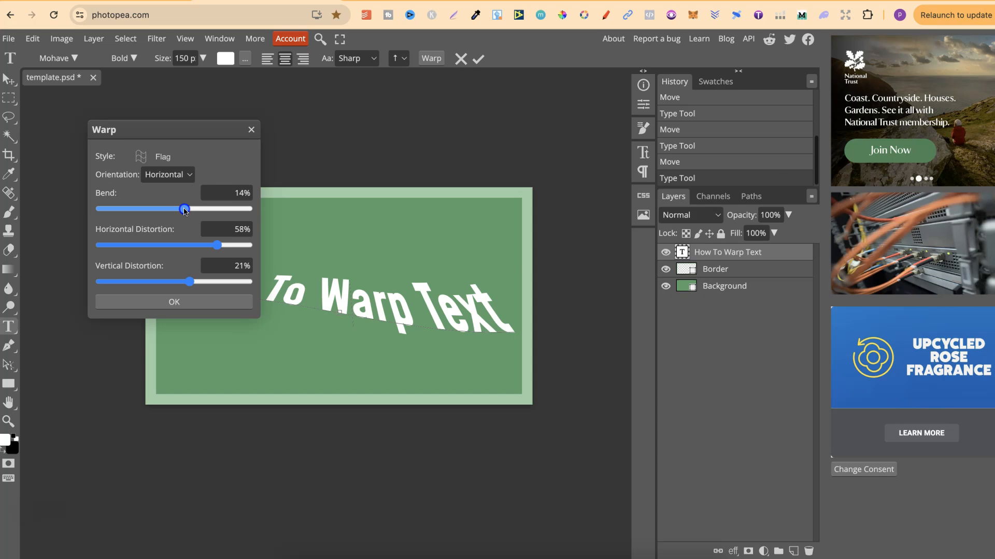
pyautogui.moveTo(184, 208); pyautogui.dragTo(187, 208)
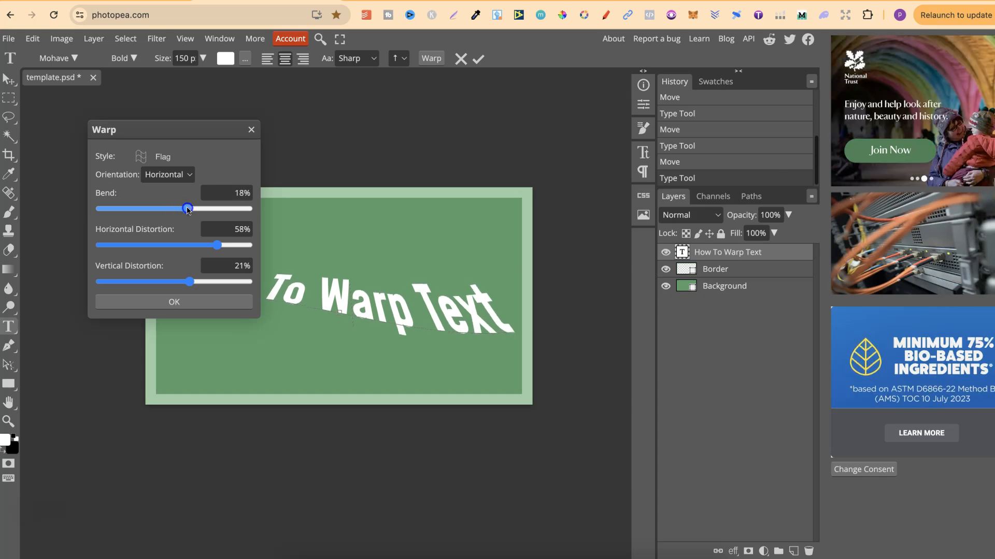
pyautogui.moveTo(187, 209); pyautogui.dragTo(197, 209)
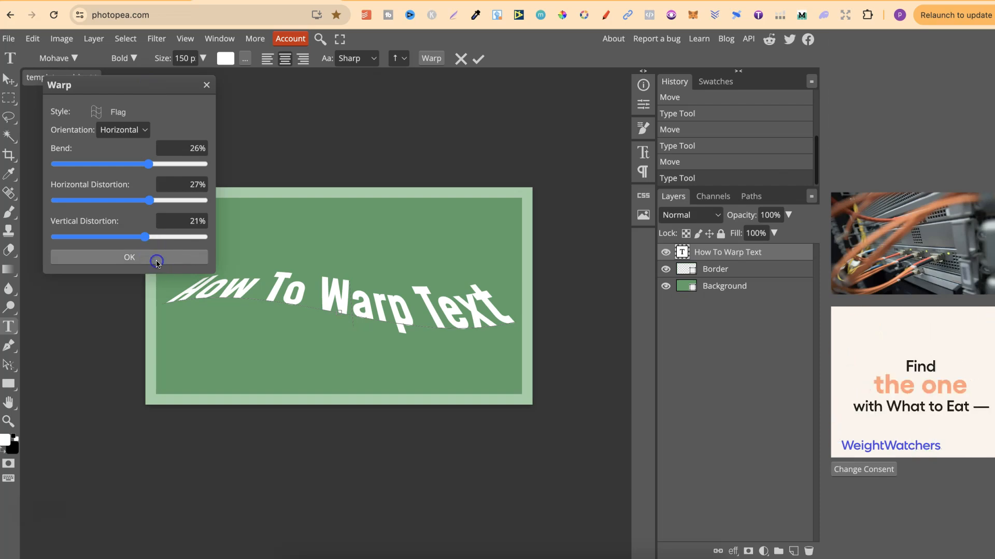
pyautogui.click(129, 257)
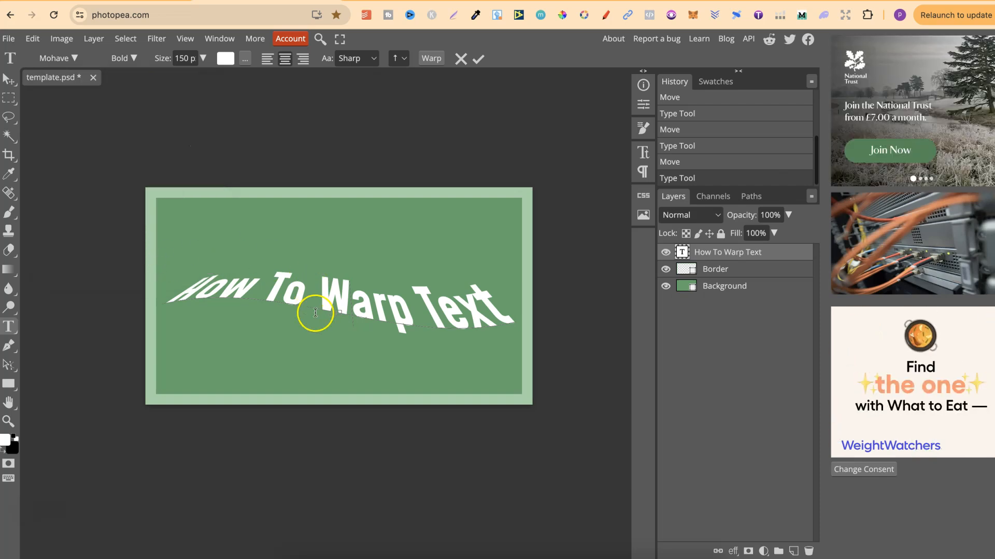